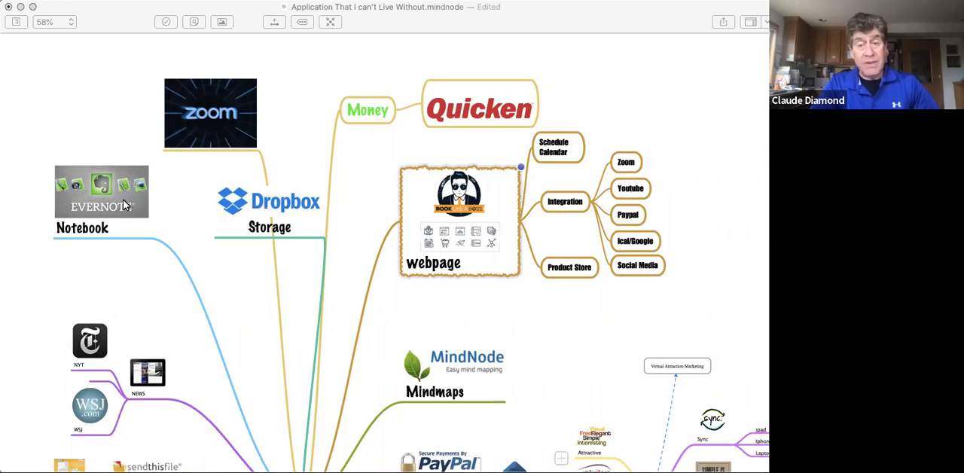
mouse_move(267, 147)
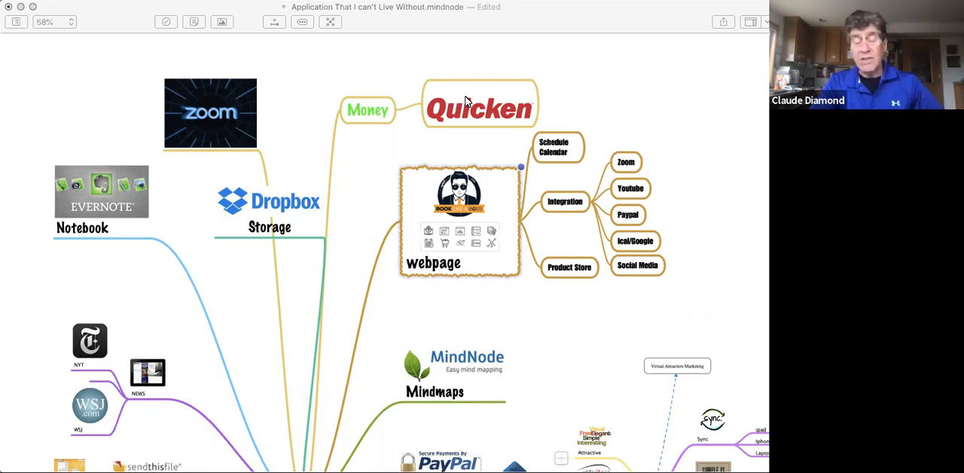
mouse_move(422, 83)
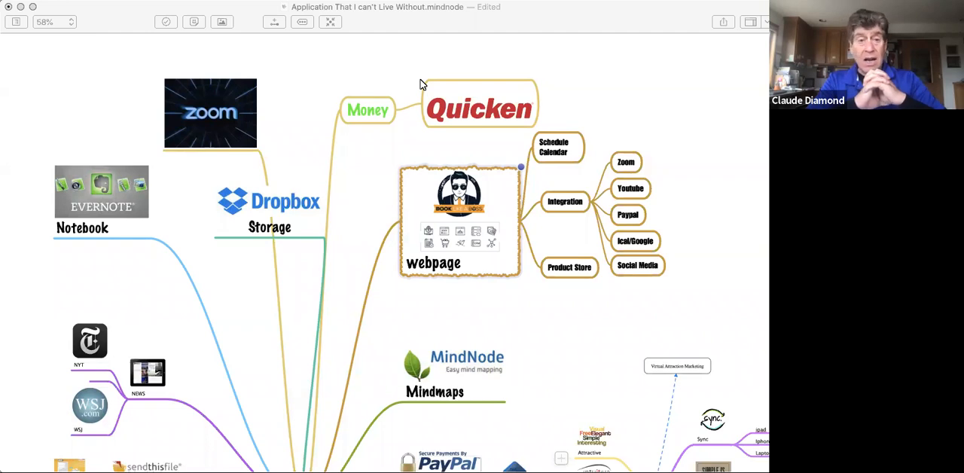
mouse_move(304, 106)
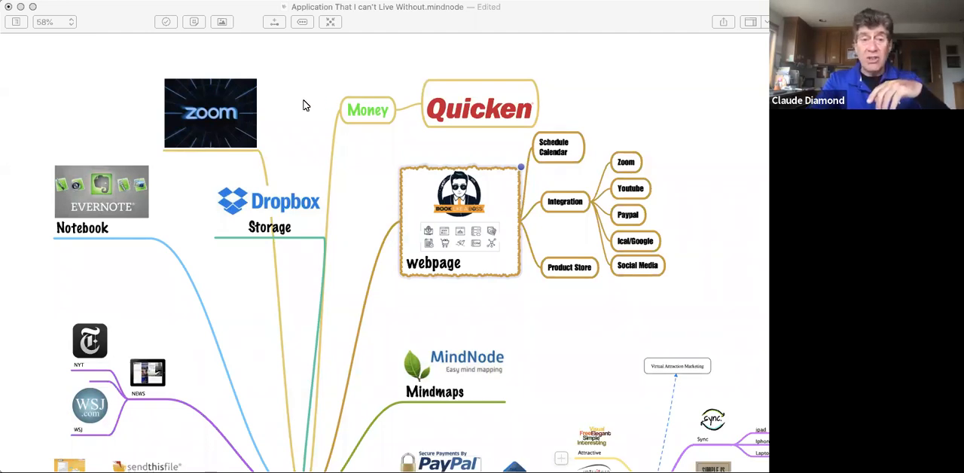
mouse_move(337, 270)
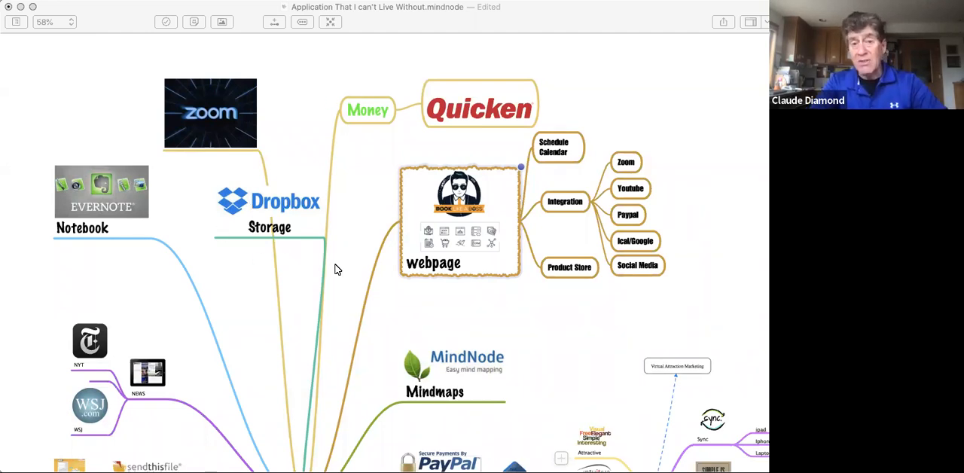
mouse_move(348, 268)
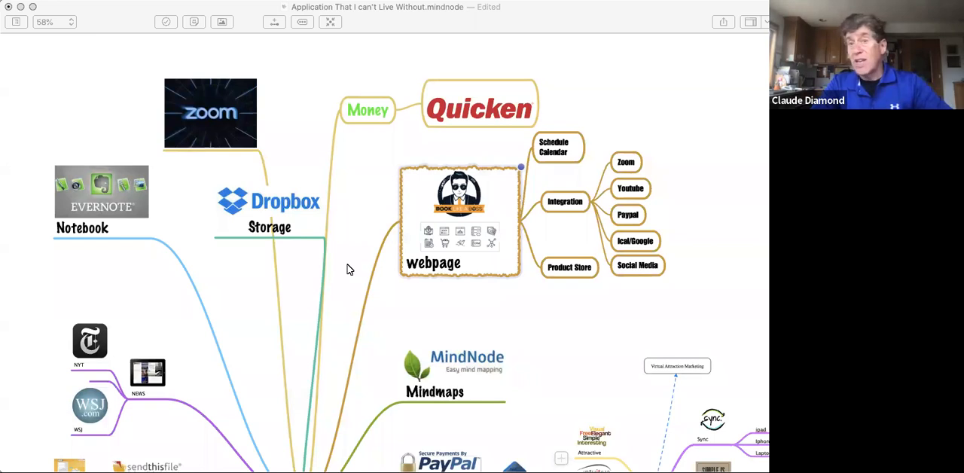
mouse_move(285, 180)
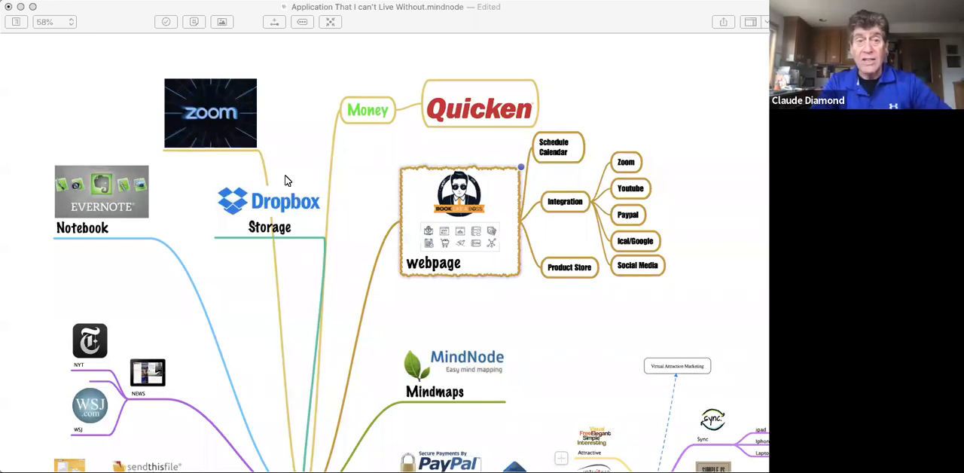
mouse_move(322, 130)
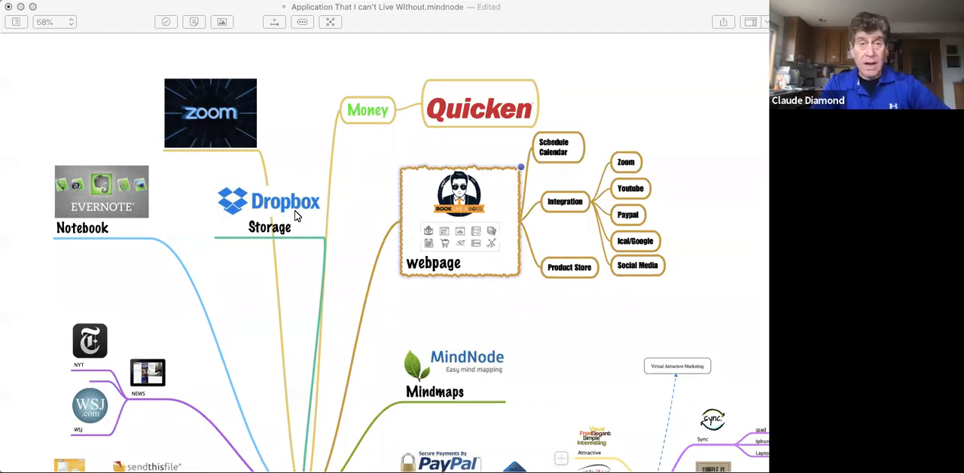
mouse_move(518, 211)
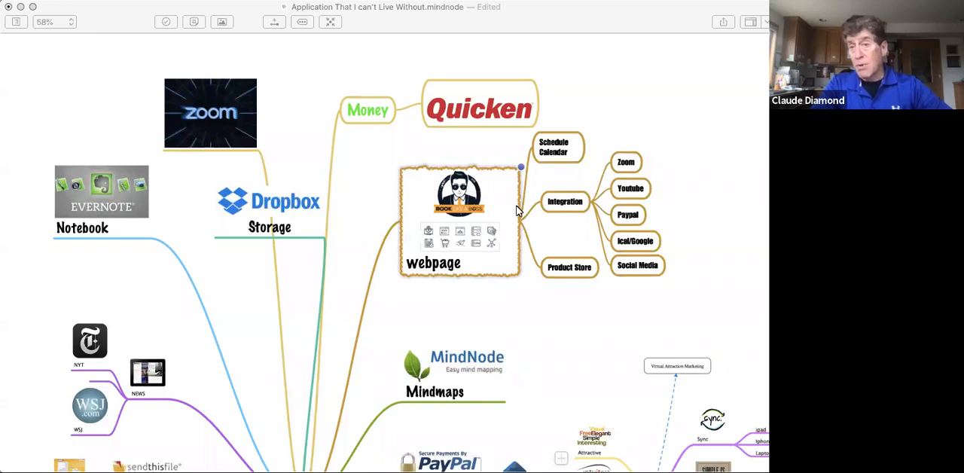
mouse_move(726, 208)
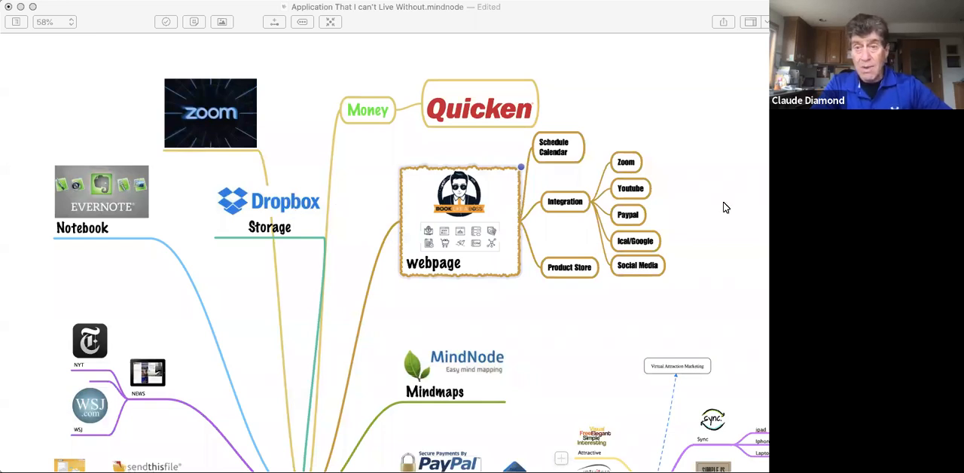
mouse_move(467, 256)
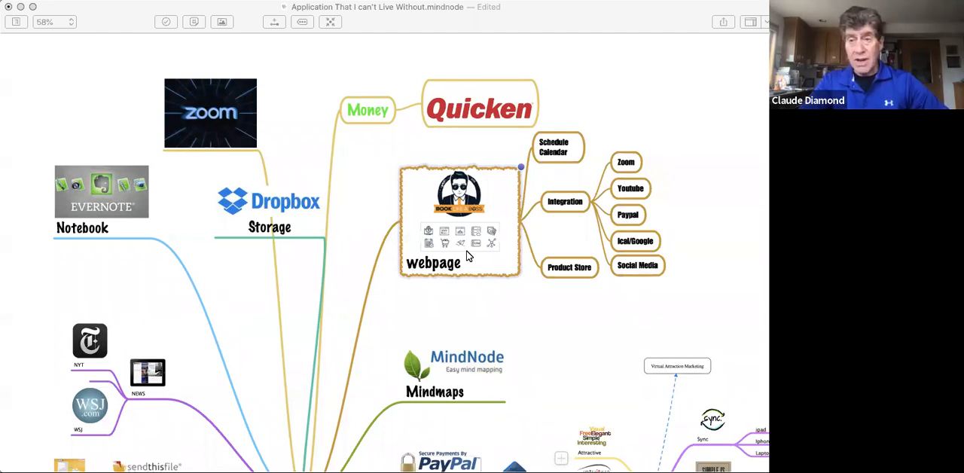
mouse_move(466, 83)
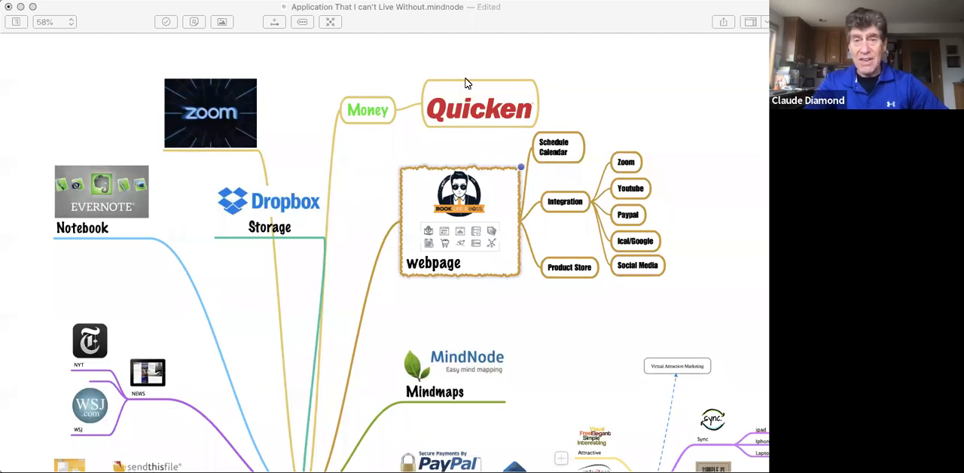